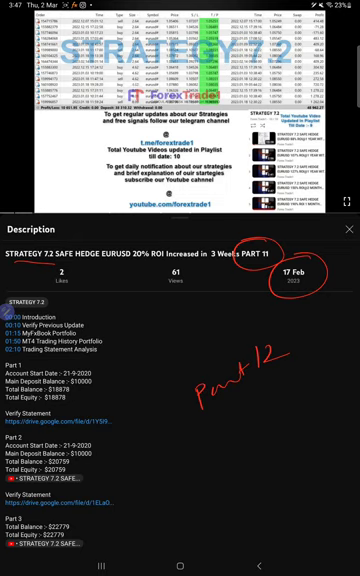
- Scroll through the Myfxbook account's open trades list
{"action": "scroll", "scroll_direction": "down", "scroll_amount": 3}
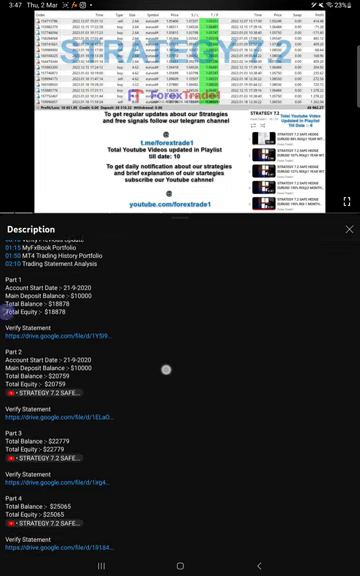
{"action": "scroll", "scroll_direction": "down", "scroll_amount": 3}
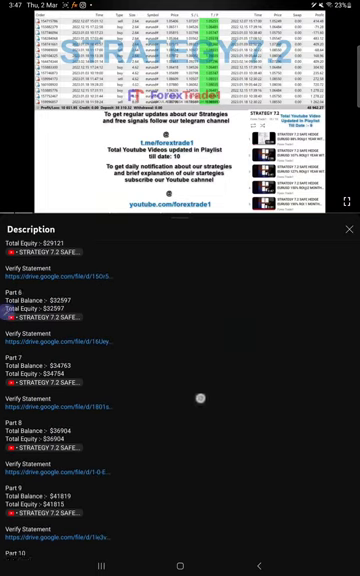
{"action": "scroll", "scroll_direction": "down", "scroll_amount": 3}
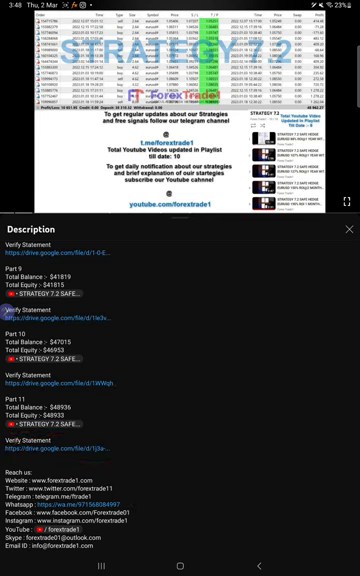
{"action": "scroll", "scroll_direction": "down", "scroll_amount": 3}
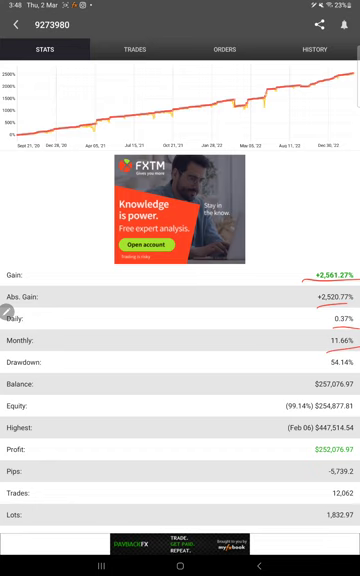
{"action": "scroll", "scroll_direction": "down", "scroll_amount": 3}
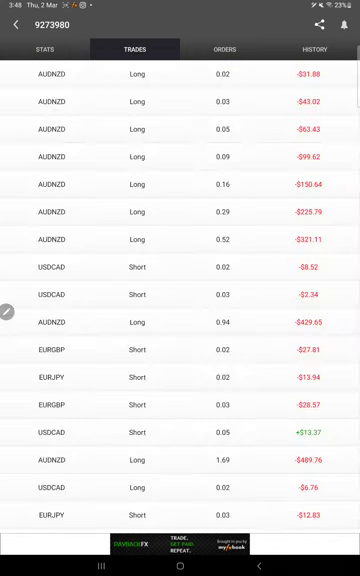
{"action": "scroll", "scroll_direction": "down", "scroll_amount": 3}
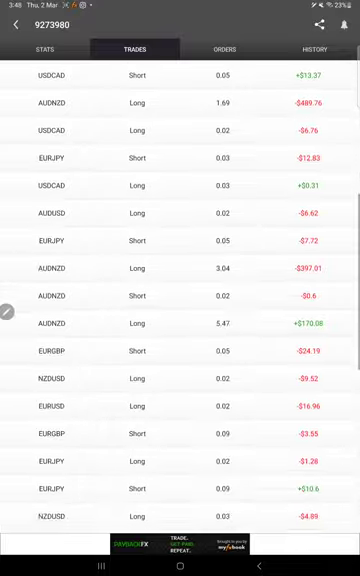
- Check pending orders (none) and browse the account's closed-trade history
{"action": "left_click", "coordinate": [234, 50]}
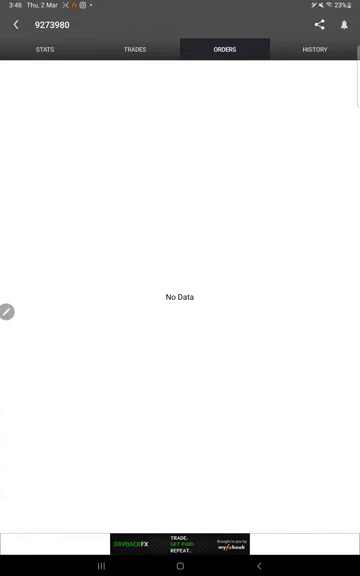
{"action": "left_click", "coordinate": [317, 50]}
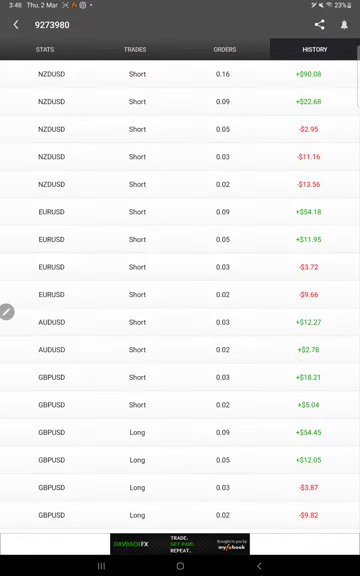
{"action": "scroll", "scroll_direction": "down", "scroll_amount": 3}
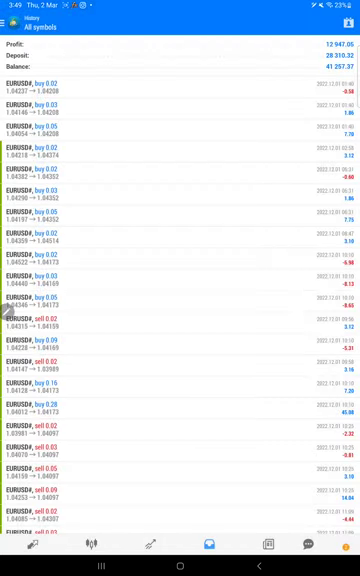
- Show all MT4 history and scroll through the EURUSD# trades totalling 13 097.38 profit
{"action": "scroll", "scroll_direction": "down", "scroll_amount": 3}
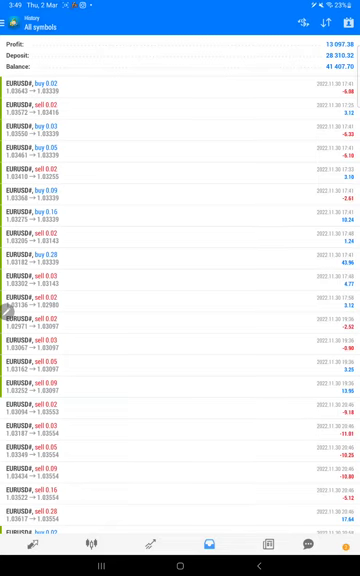
{"action": "left_click", "coordinate": [345, 24]}
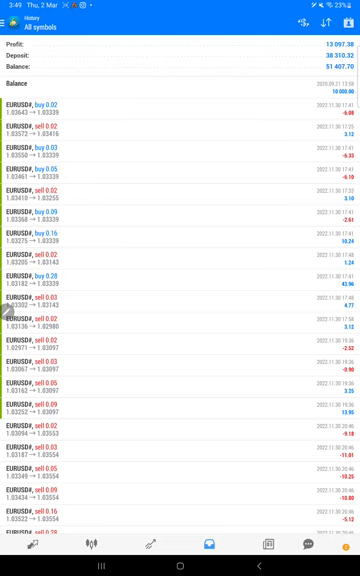
{"action": "scroll", "scroll_direction": "down", "scroll_amount": 3}
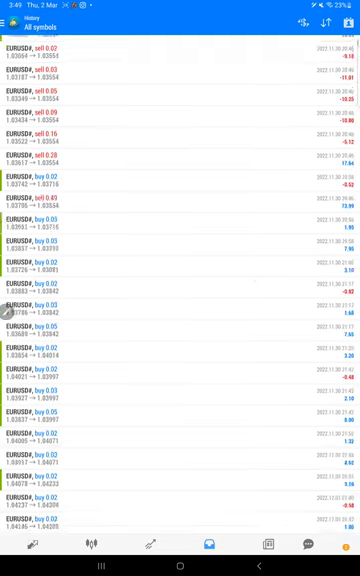
{"action": "scroll", "scroll_direction": "down", "scroll_amount": 3}
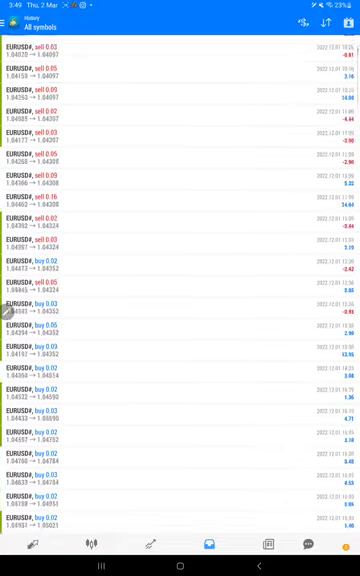
{"action": "scroll", "scroll_direction": "down", "scroll_amount": 3}
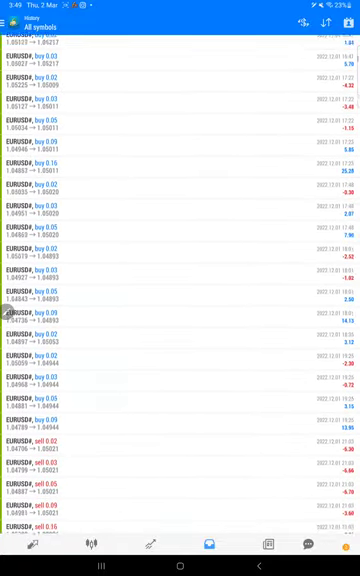
{"action": "scroll", "scroll_direction": "down", "scroll_amount": 3}
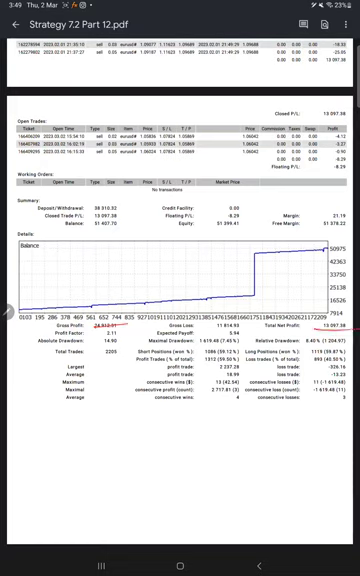
- Circle the win/loss trade statistics and add a 1:1.4 risk-reward note
{"action": "left_click_drag", "start_coordinate": [80, 338], "coordinate": [110, 347]}
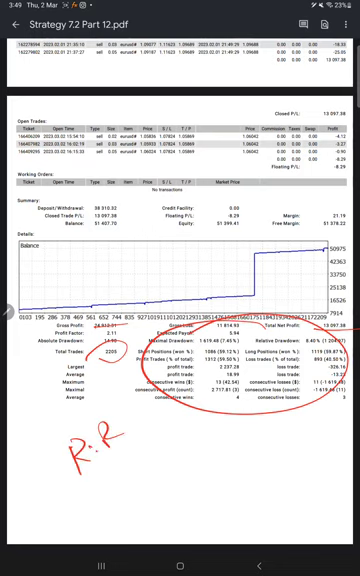
{"action": "type", "text": "1.14"}
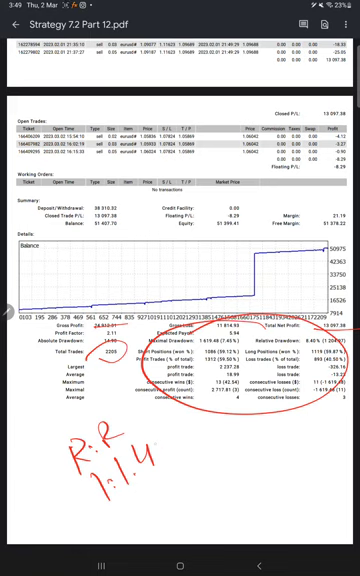